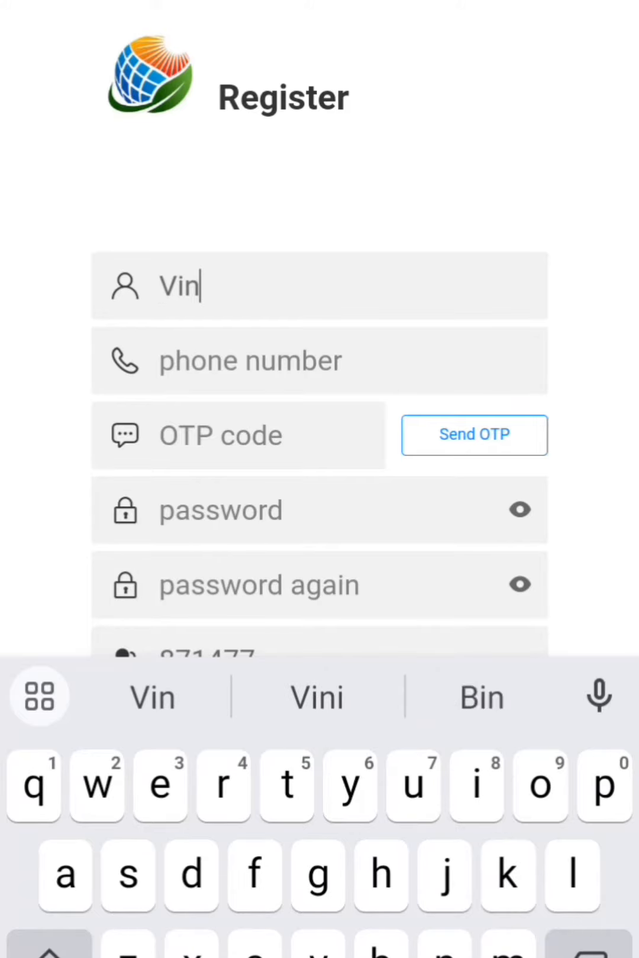
# Enter the full name ending 'it Kumar' and begin the phone number with 36.
pyautogui.write('it Kumar')
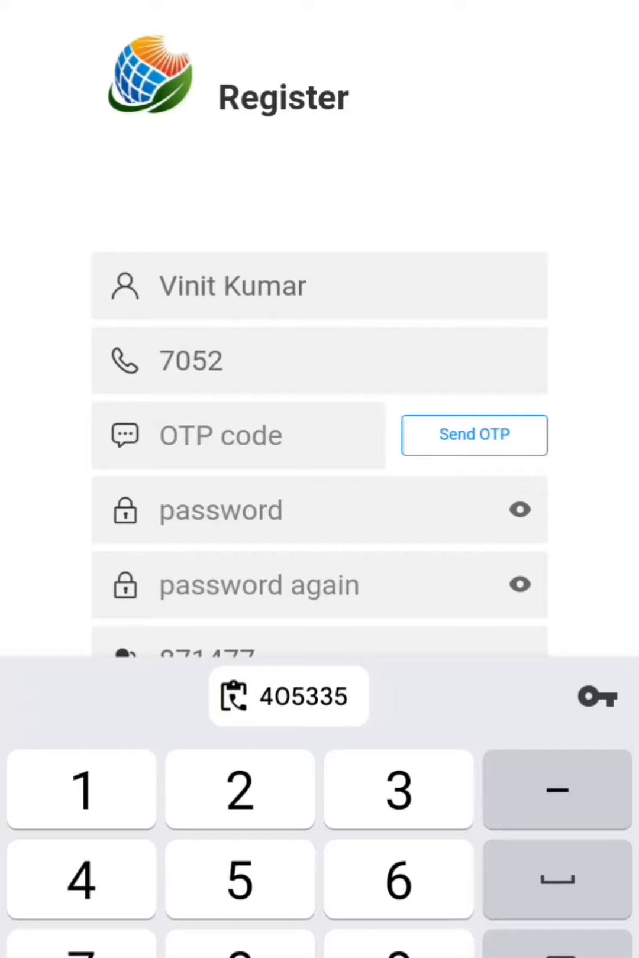
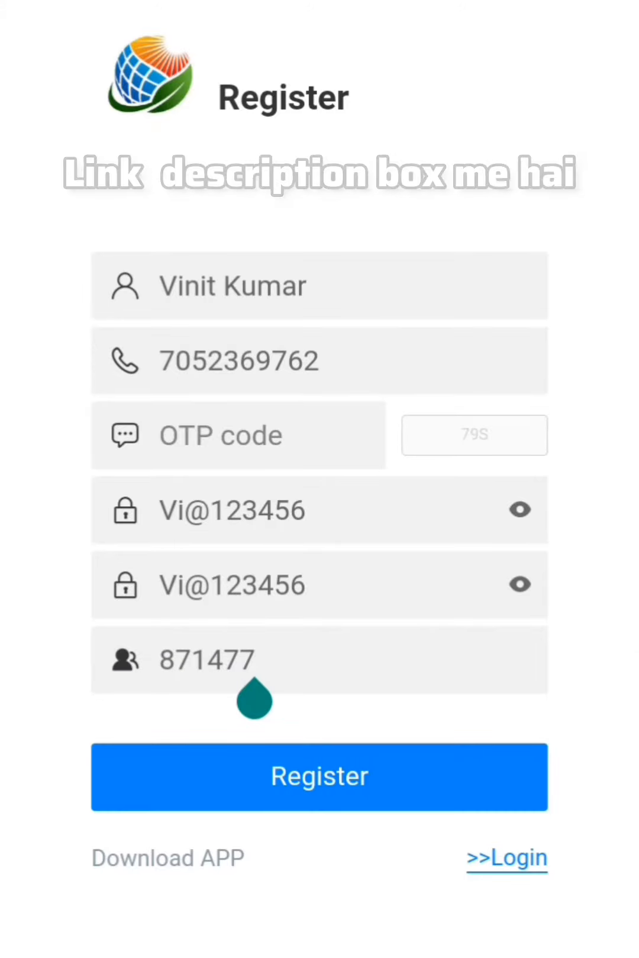
# Register the account and log in with the phone number and password.
pyautogui.click(506, 858)
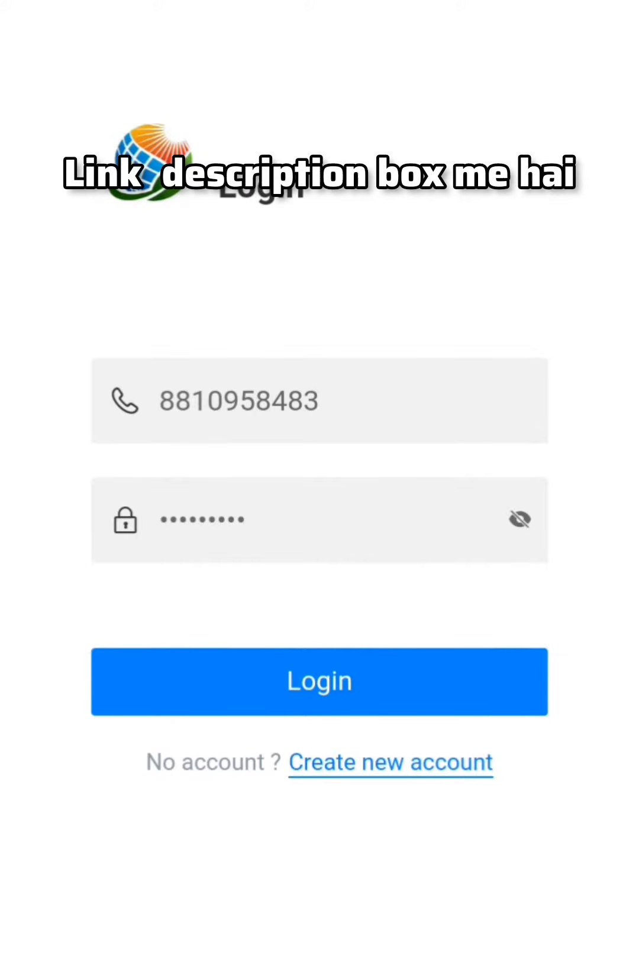
pyautogui.click(318, 681)
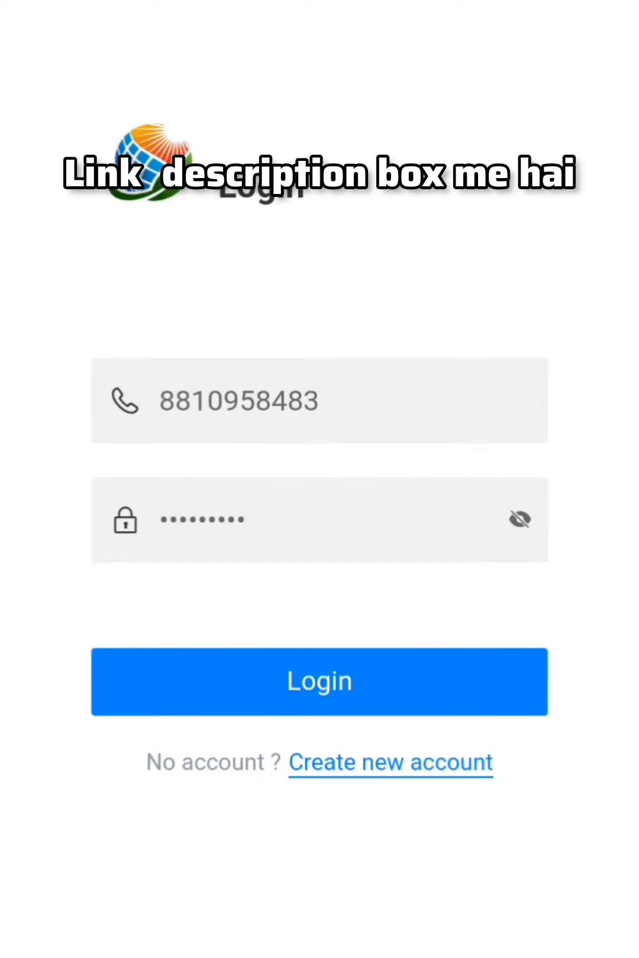
pyautogui.click(319, 681)
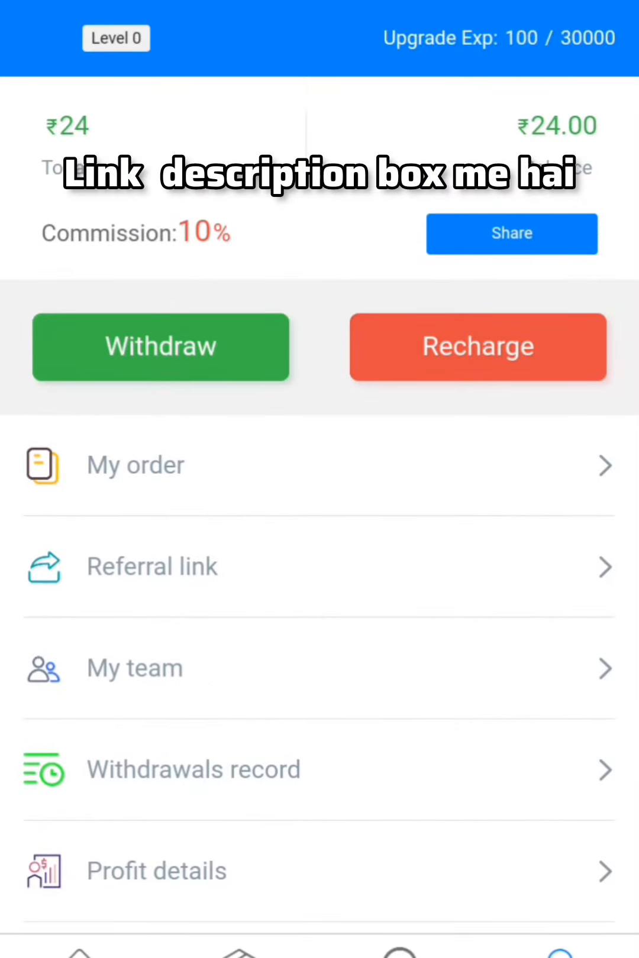
# Scroll the account page showing the ₹24 balance, Withdraw and Recharge.
pyautogui.scroll(-3)
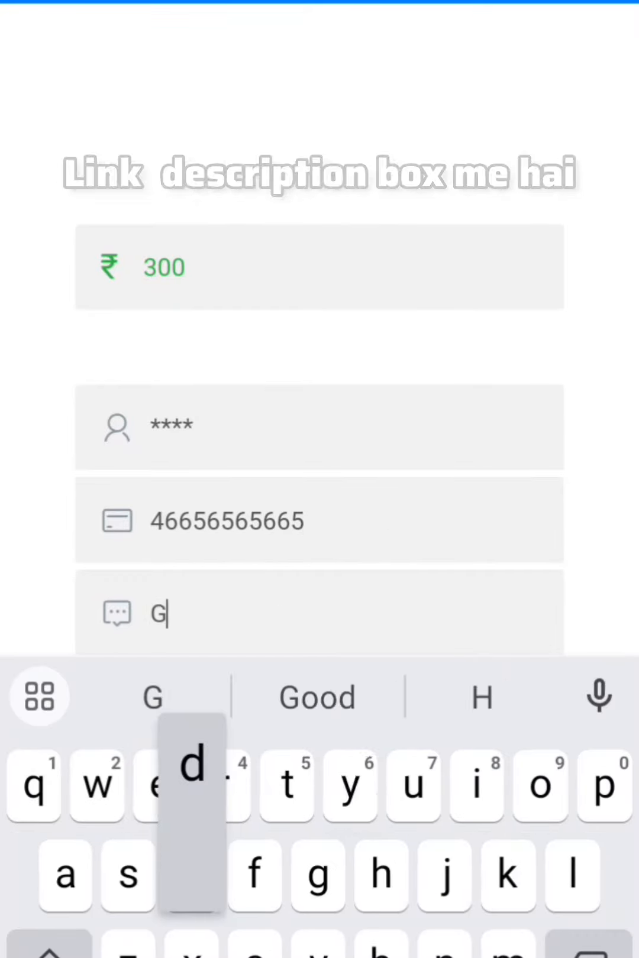
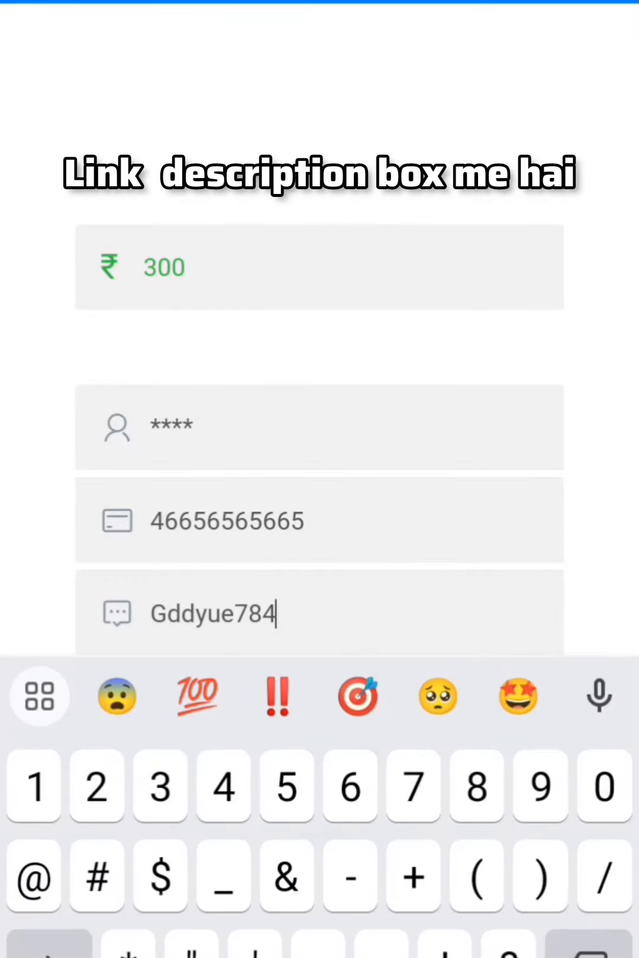